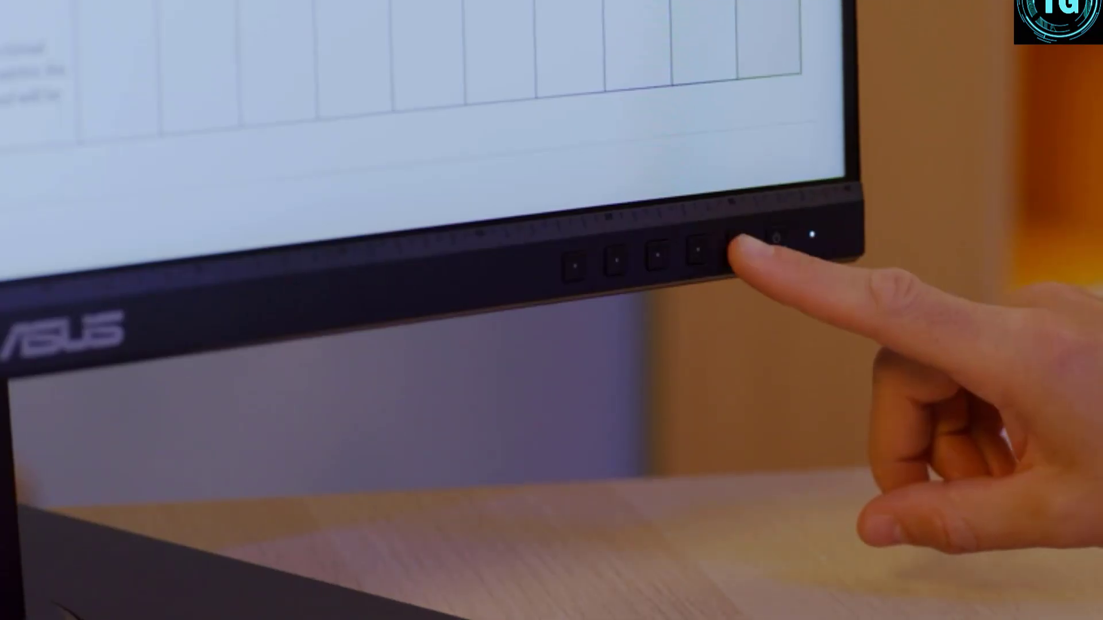
left_click(731, 250)
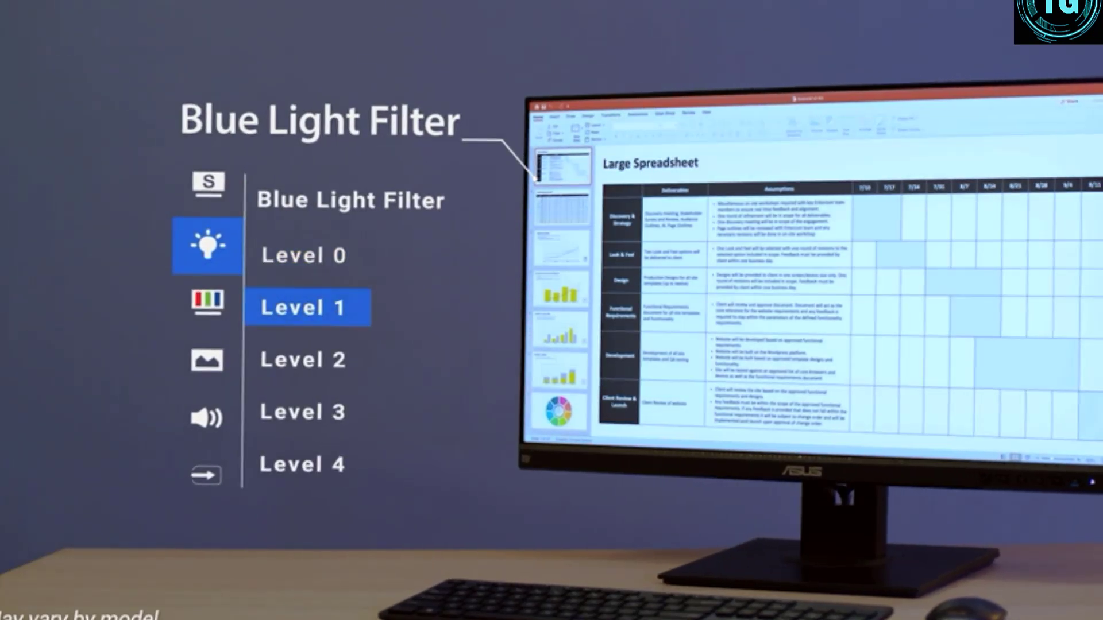